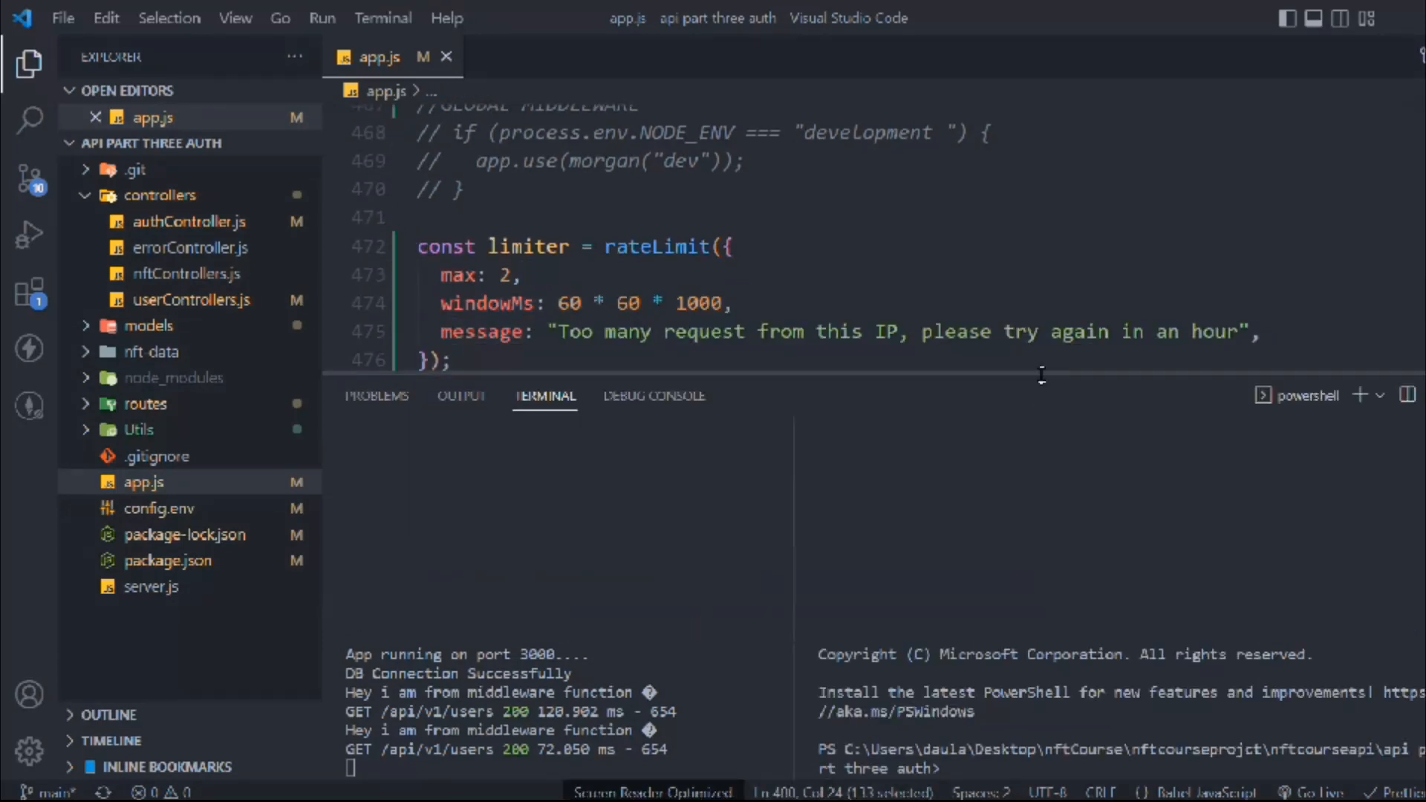
Clear the terminal and run npm i helmet to add the package to the project.
type("cl")
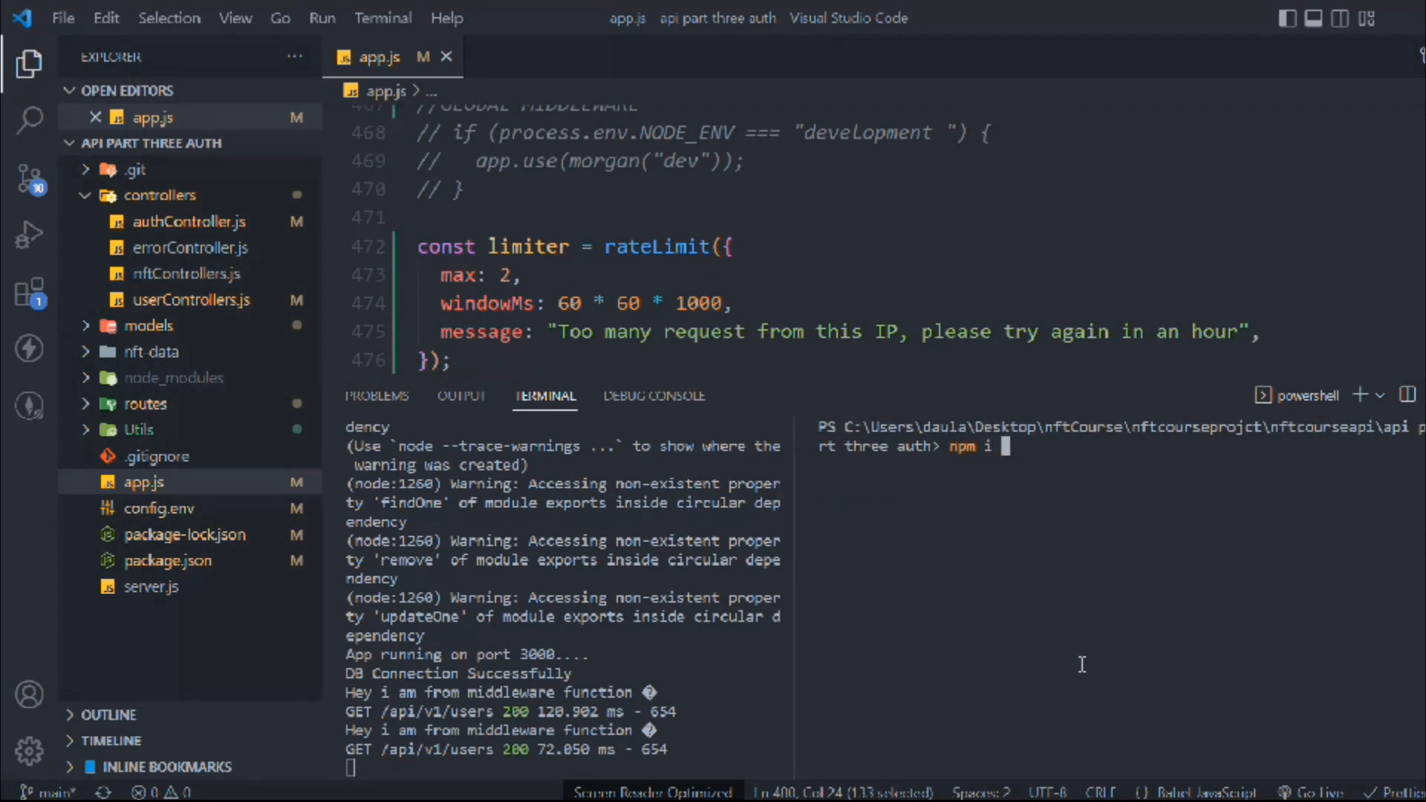
type("helm")
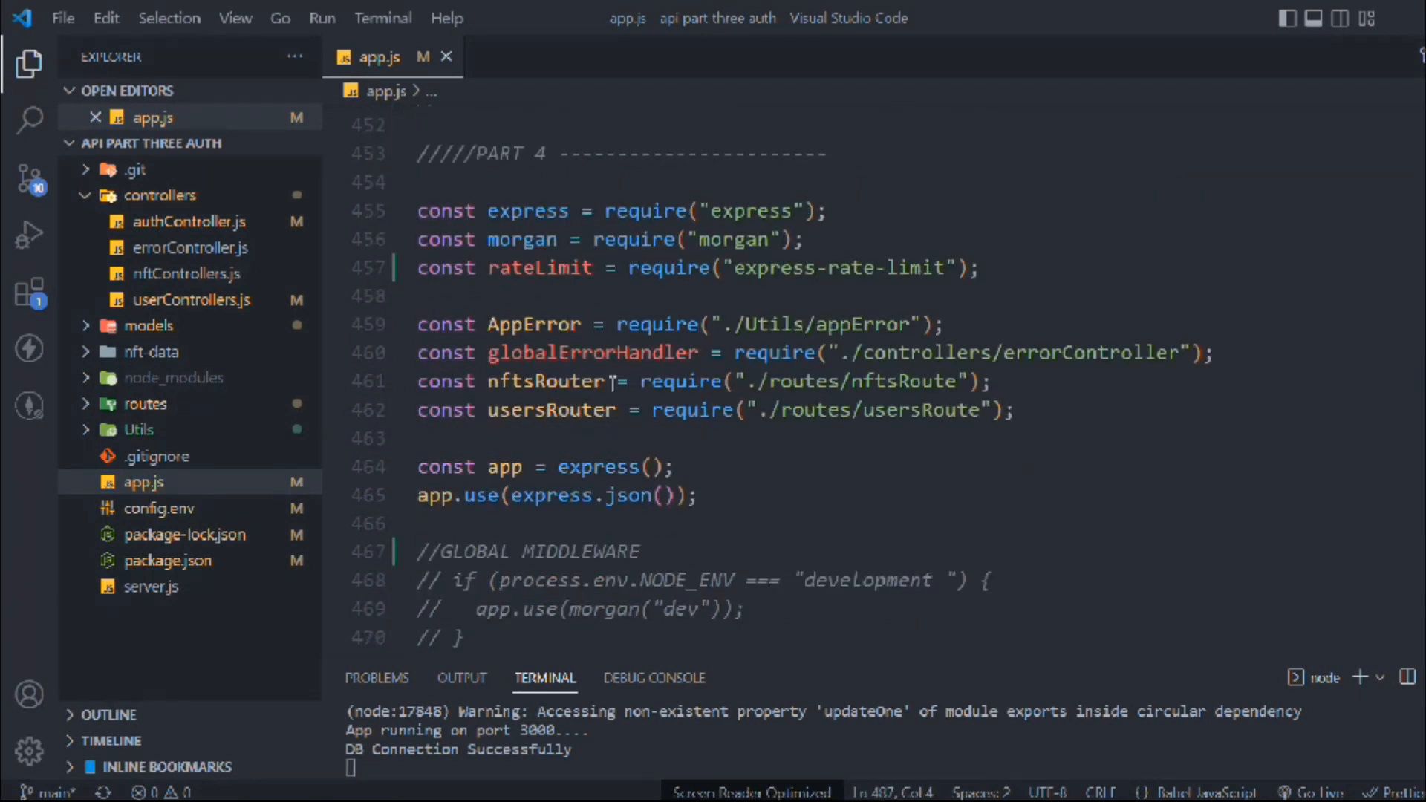
Add const helmet = require("helmet"); beneath the express-rate-limit require in app.js.
type("const")
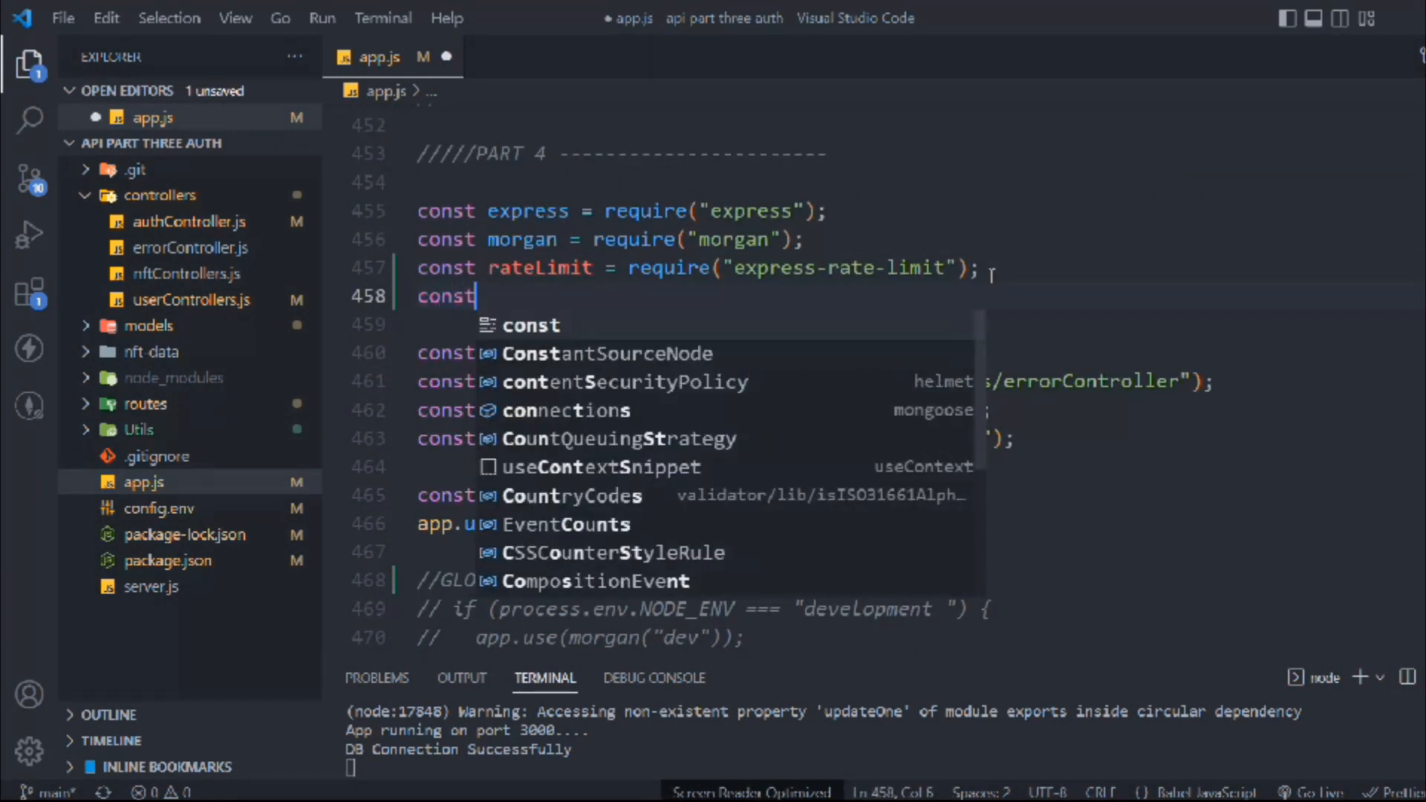
type("helmet = require(\"")
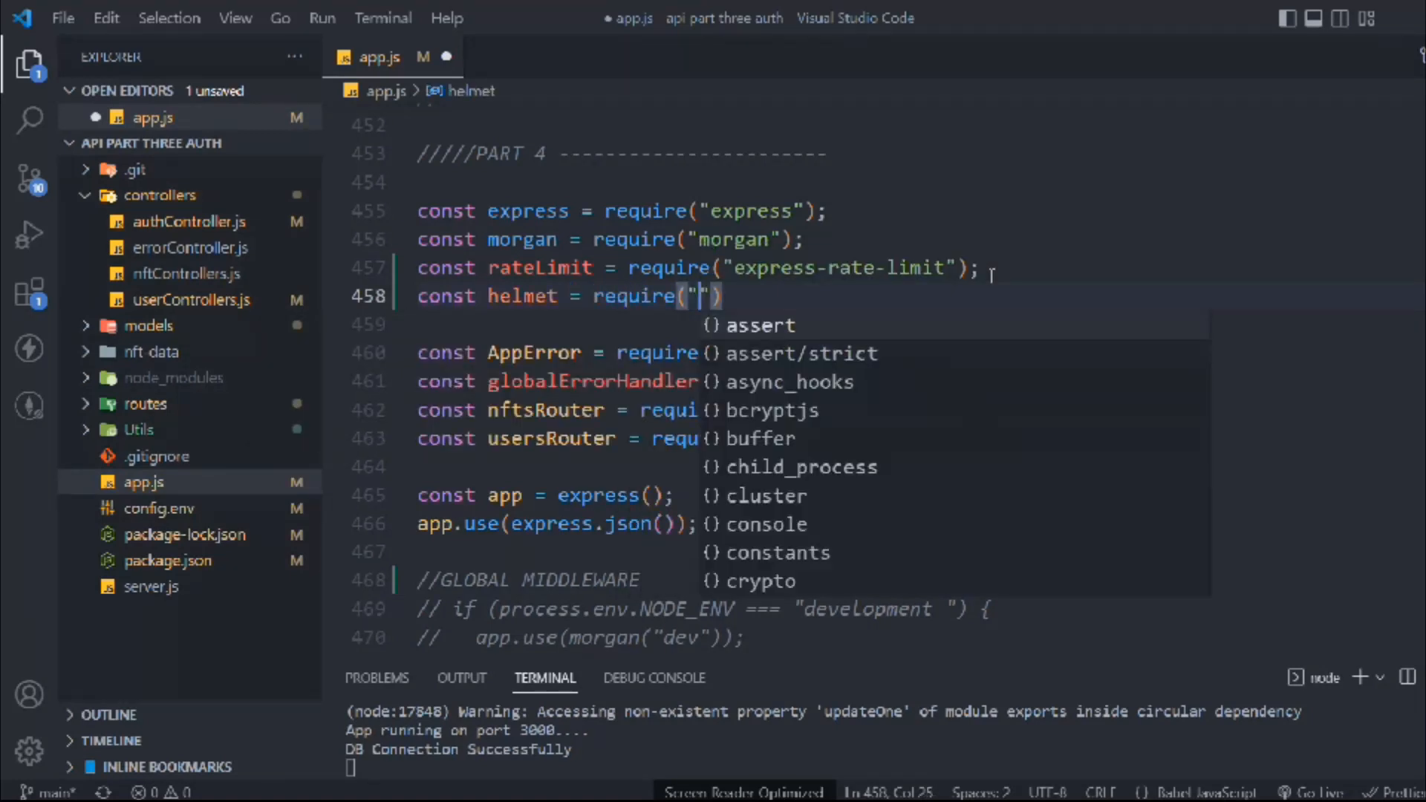
type("helmet")
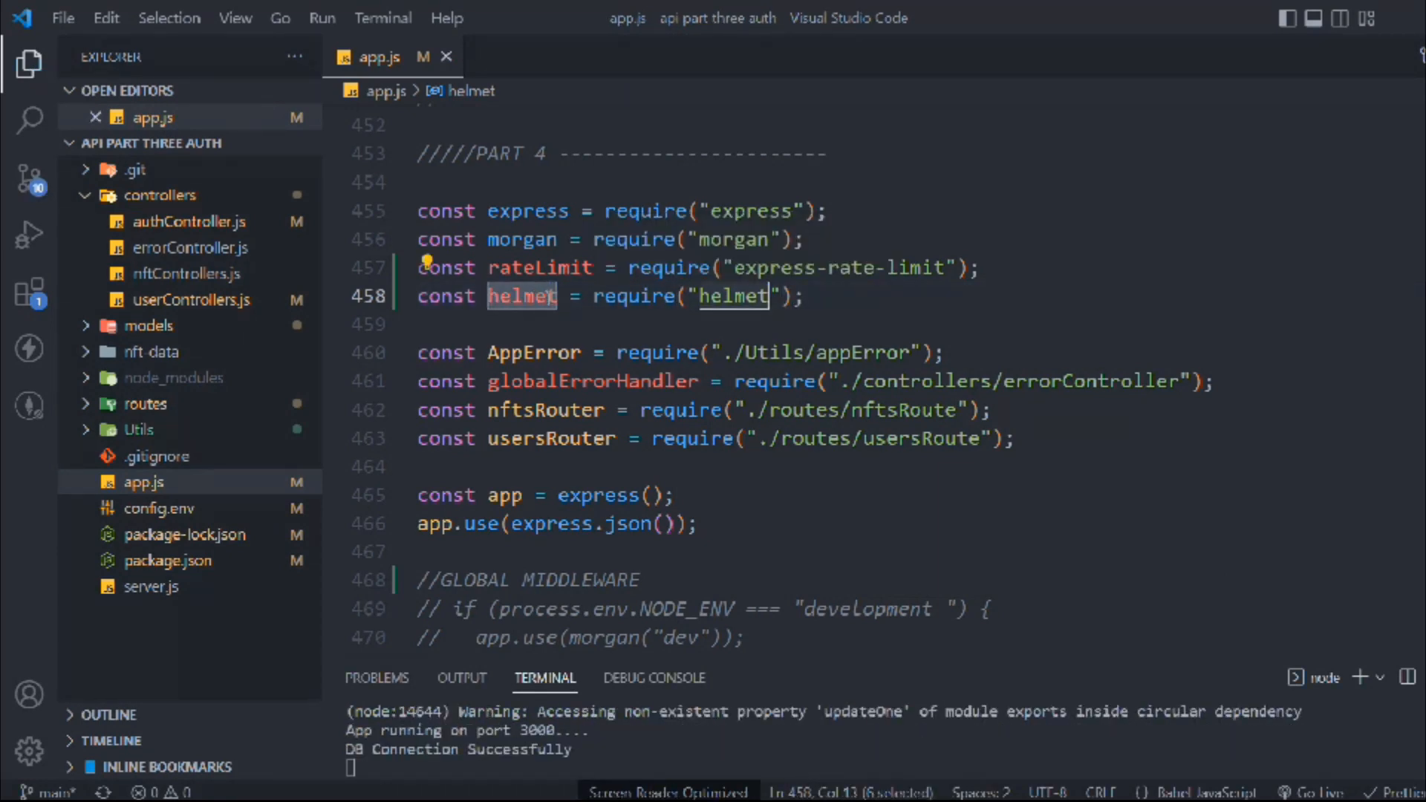
scroll("down", 3)
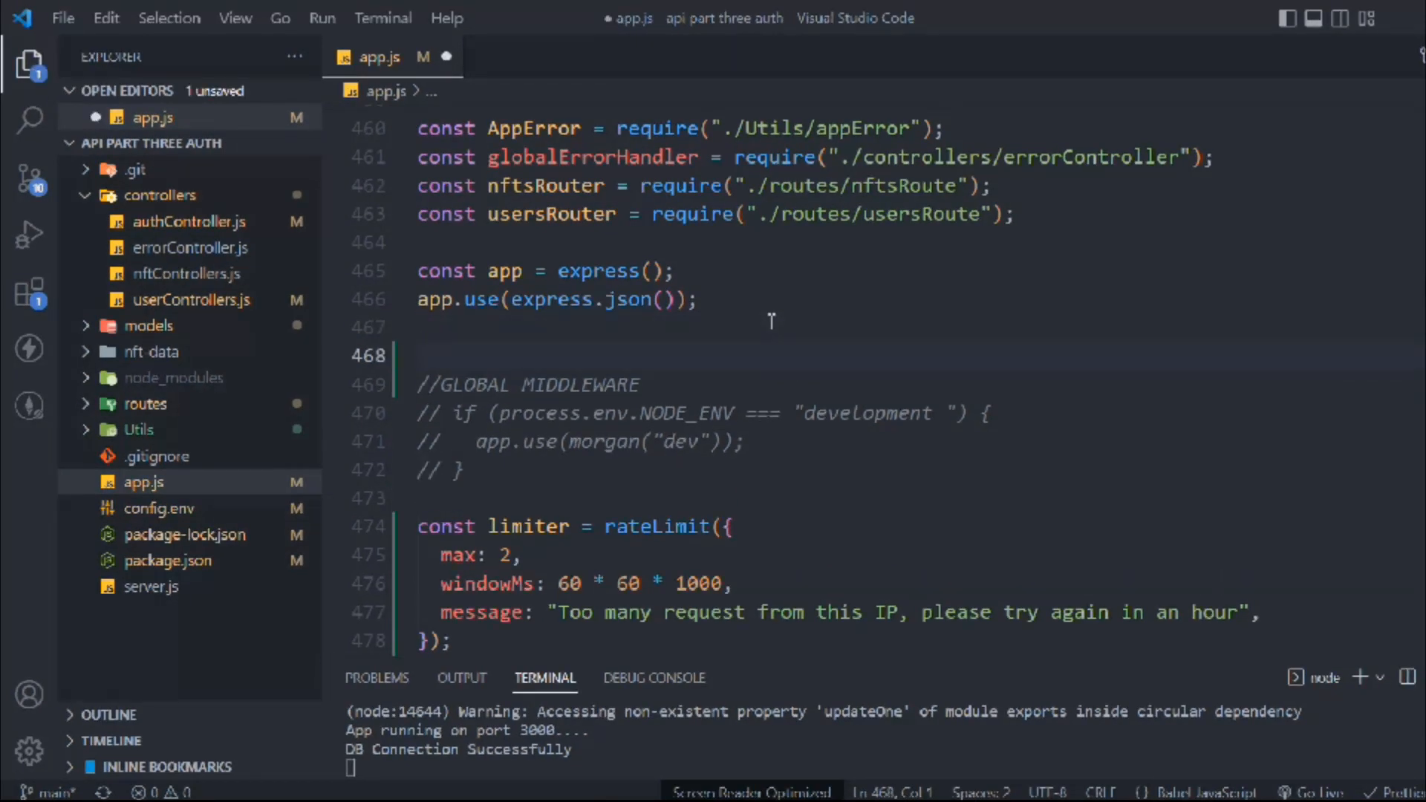
Register app.use(helmet()); as global middleware after the JSON parser.
type("app")
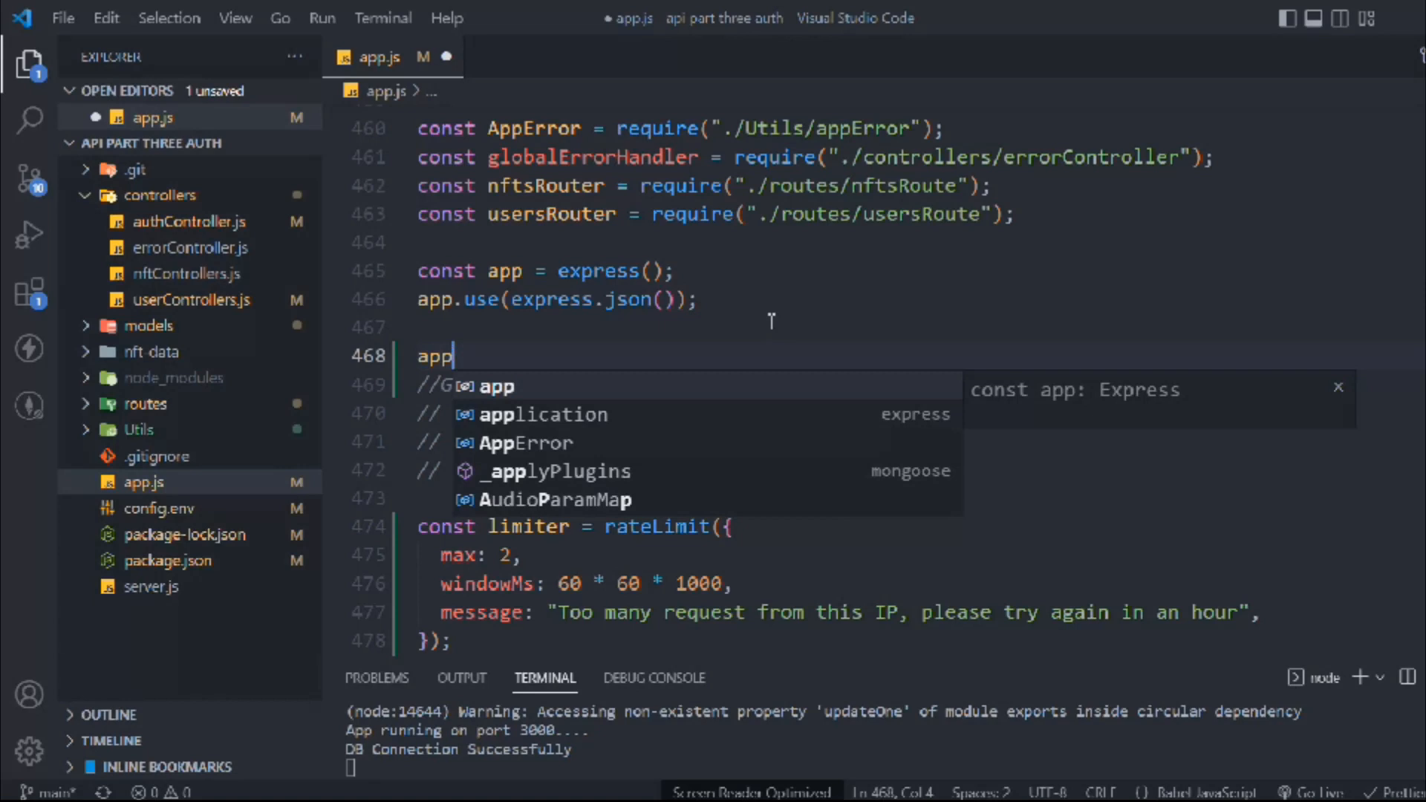
type(".use()")
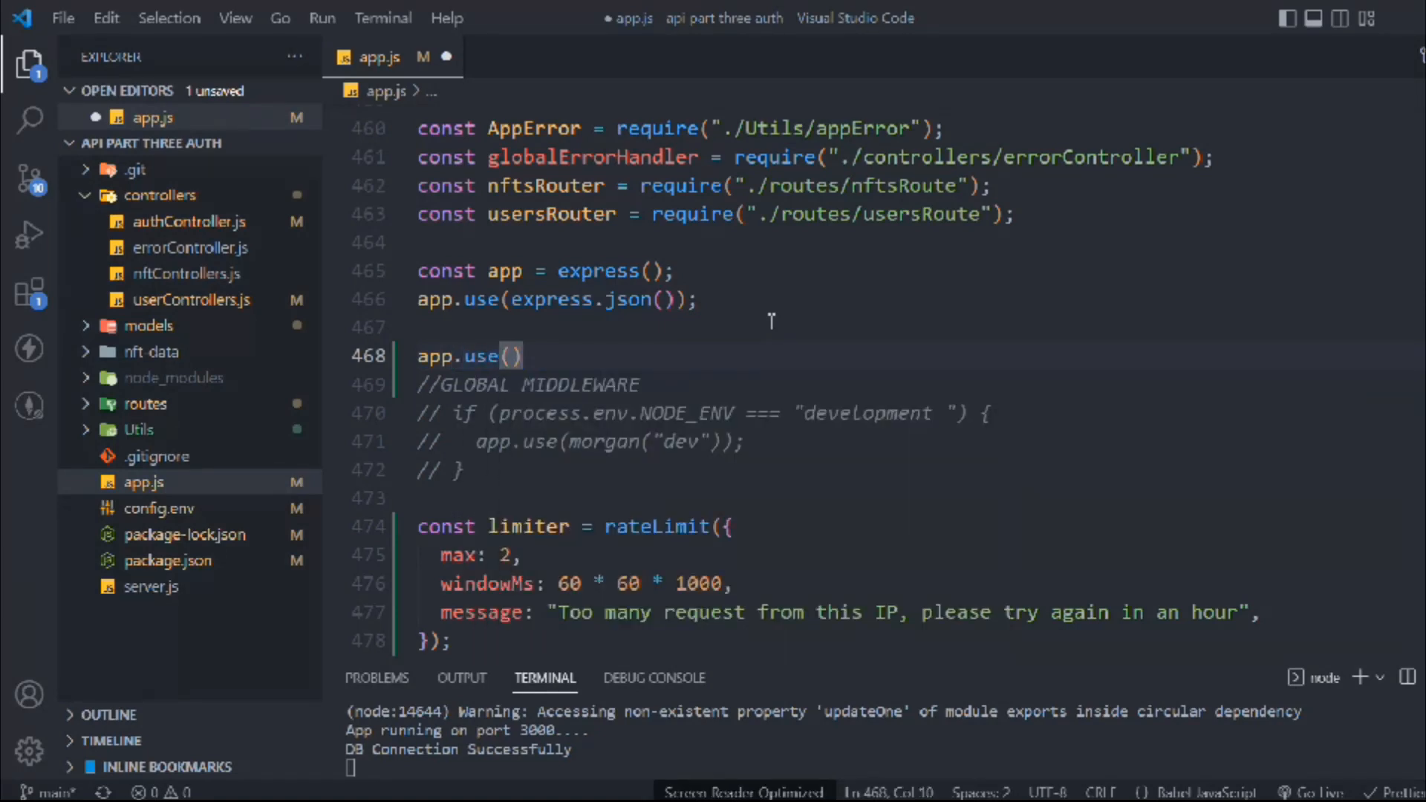
type("helmet")
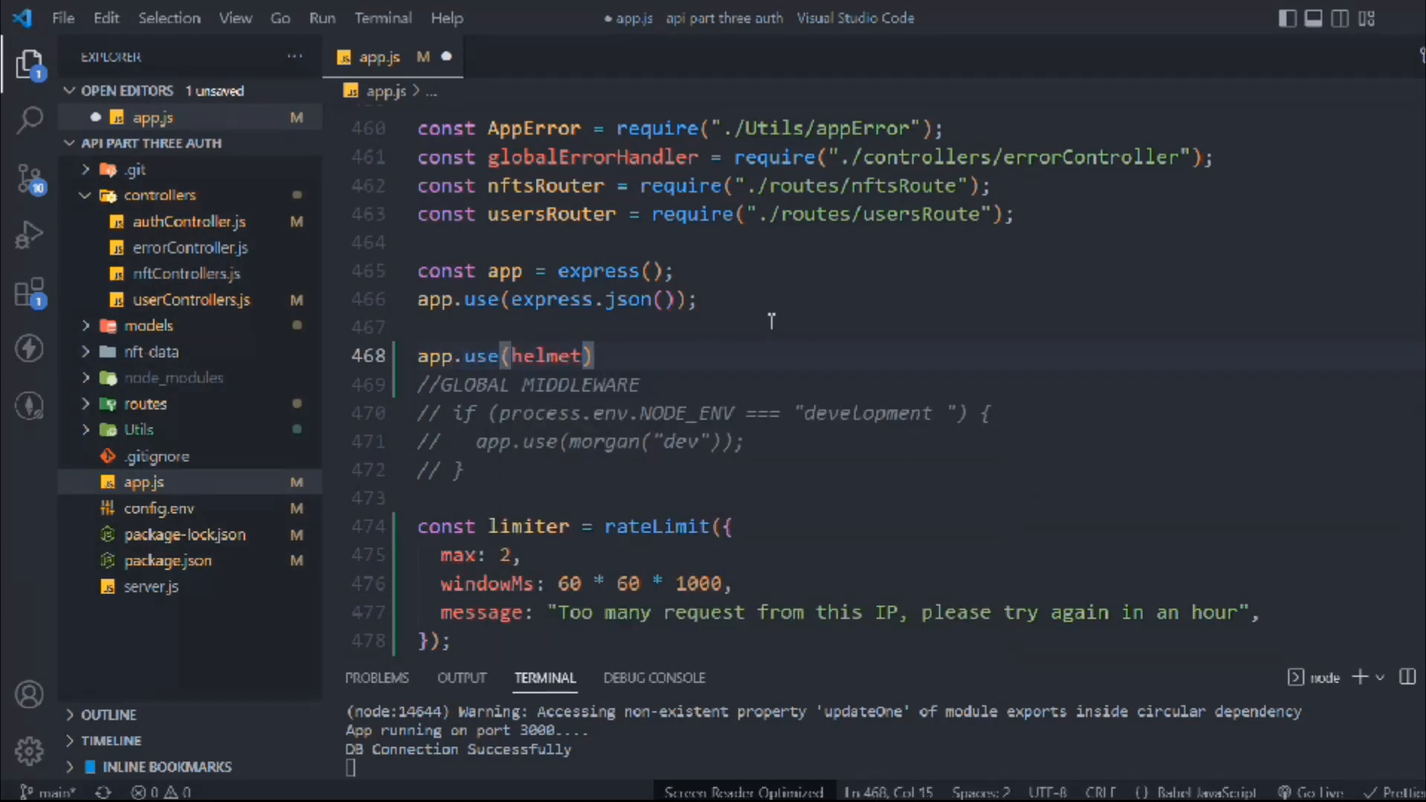
type("()")
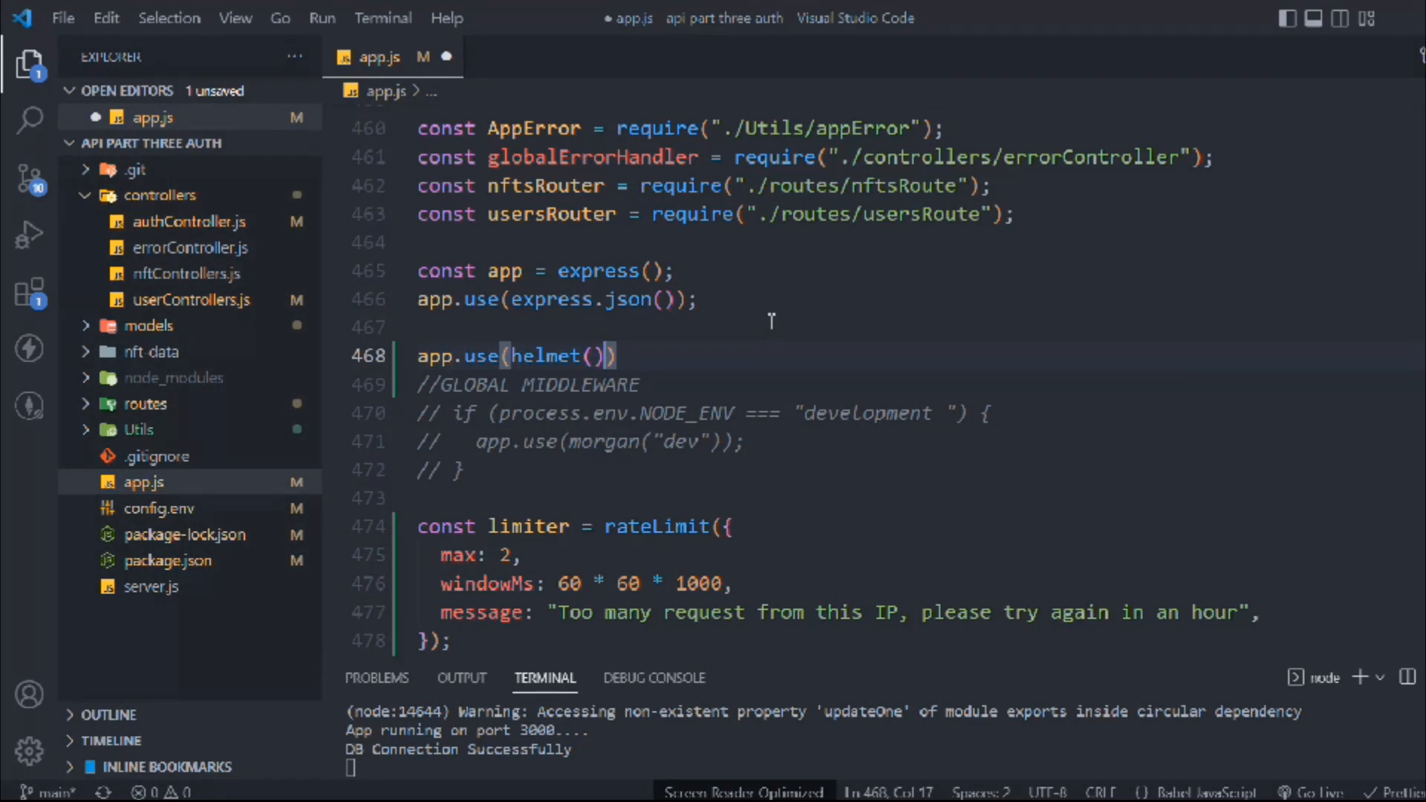
mouse_move(523, 374)
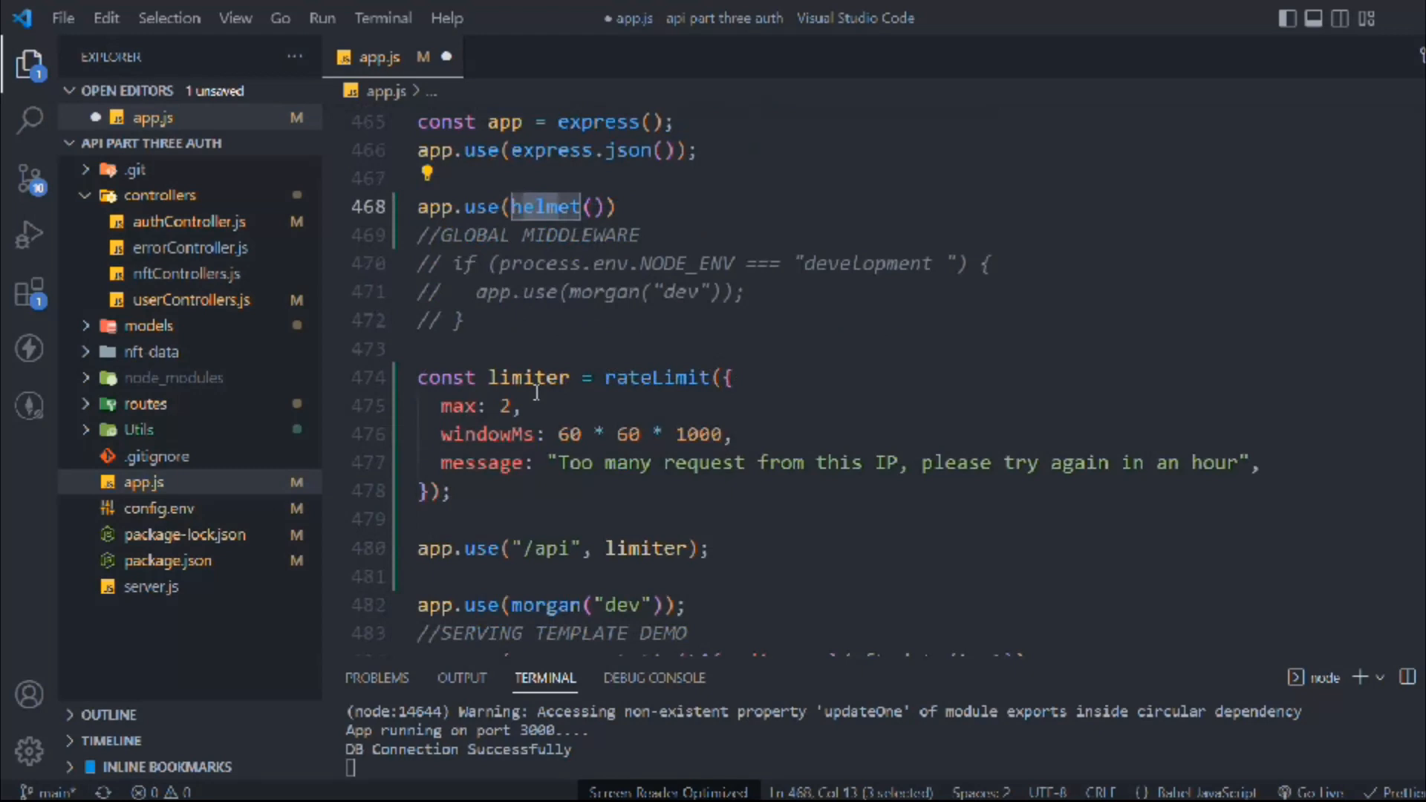
Label the sections with // SECURE HEADER HTTP and // RATE LIMIT comments and save app.js.
type("//")
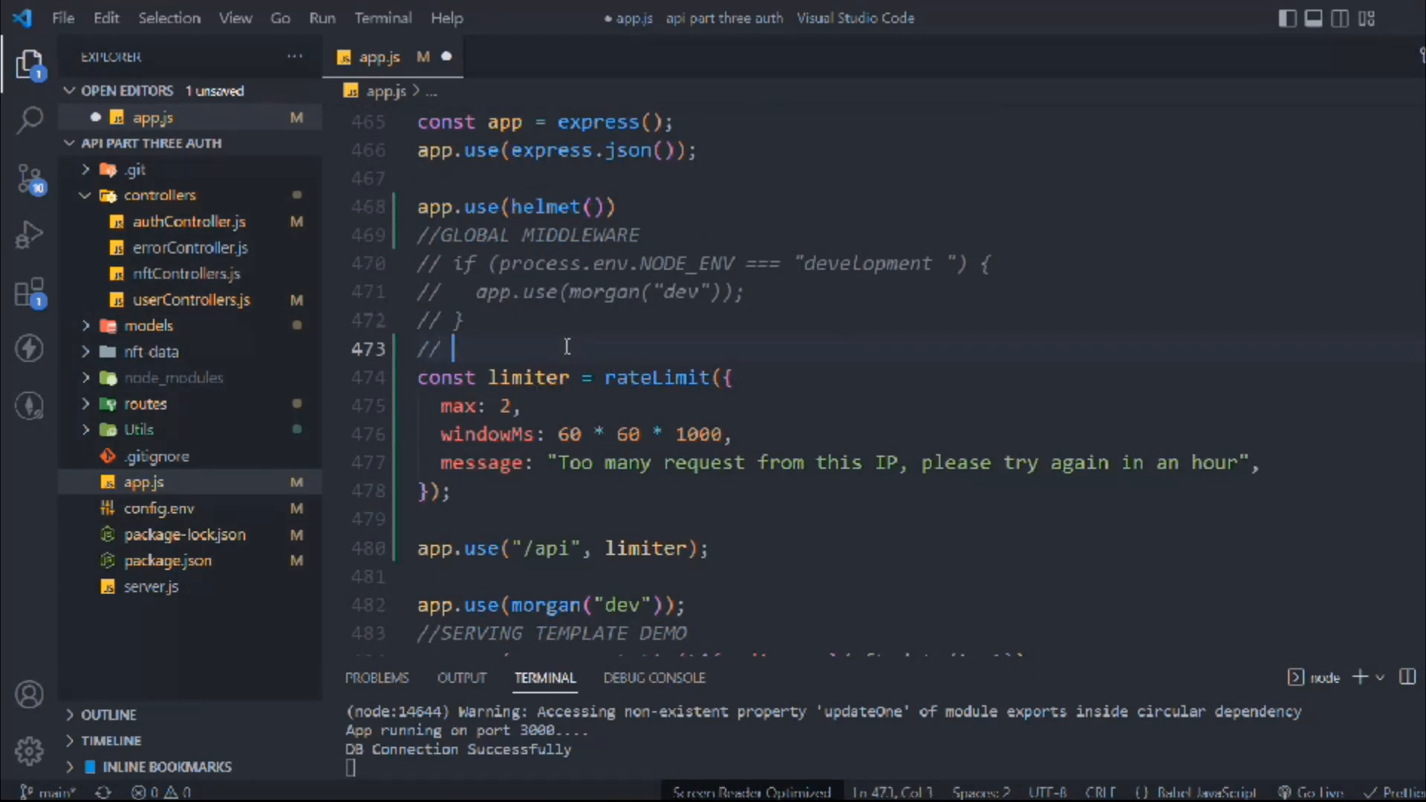
type("RATE LIMIT")
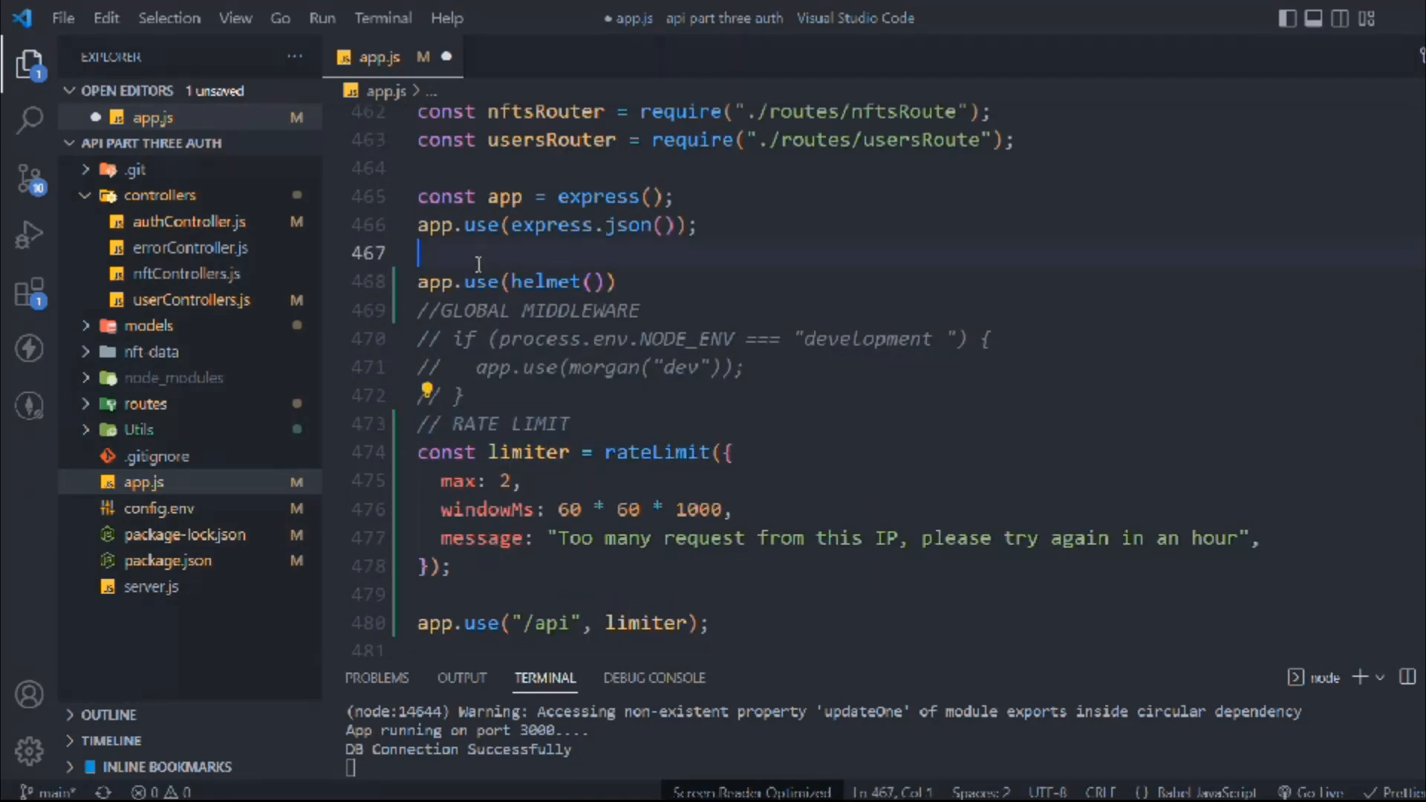
type("// RATE LIMIT")
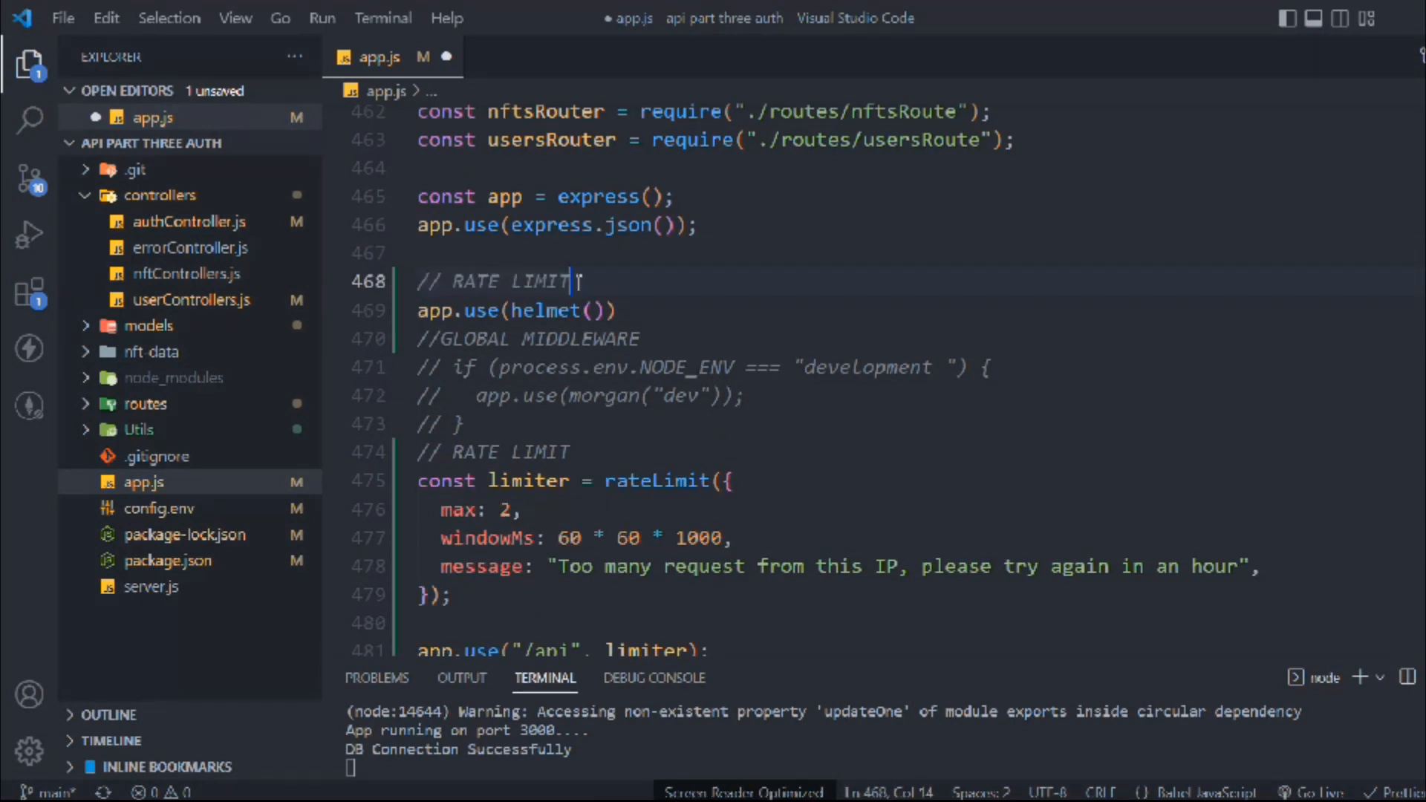
key("Backspace")
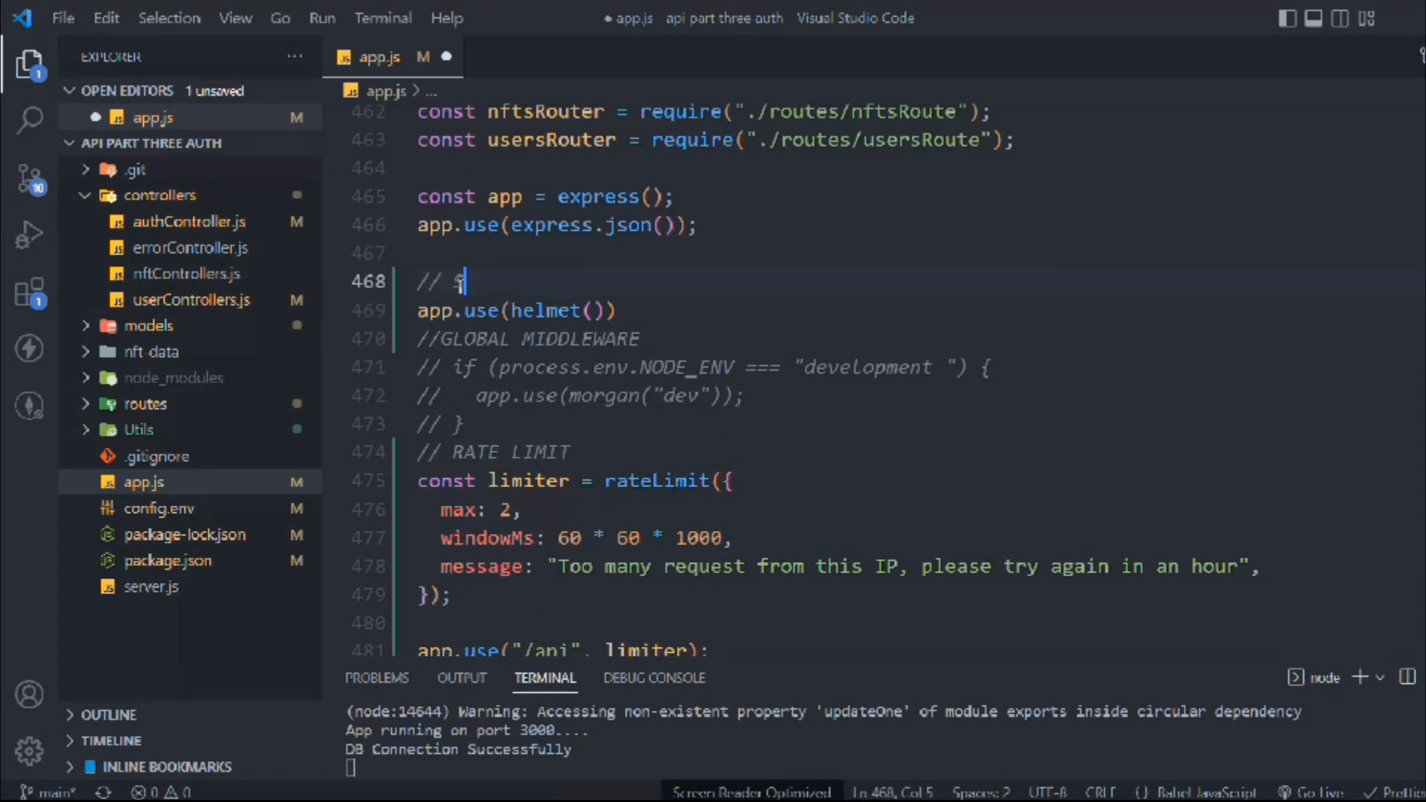
type("SECURE HEA")
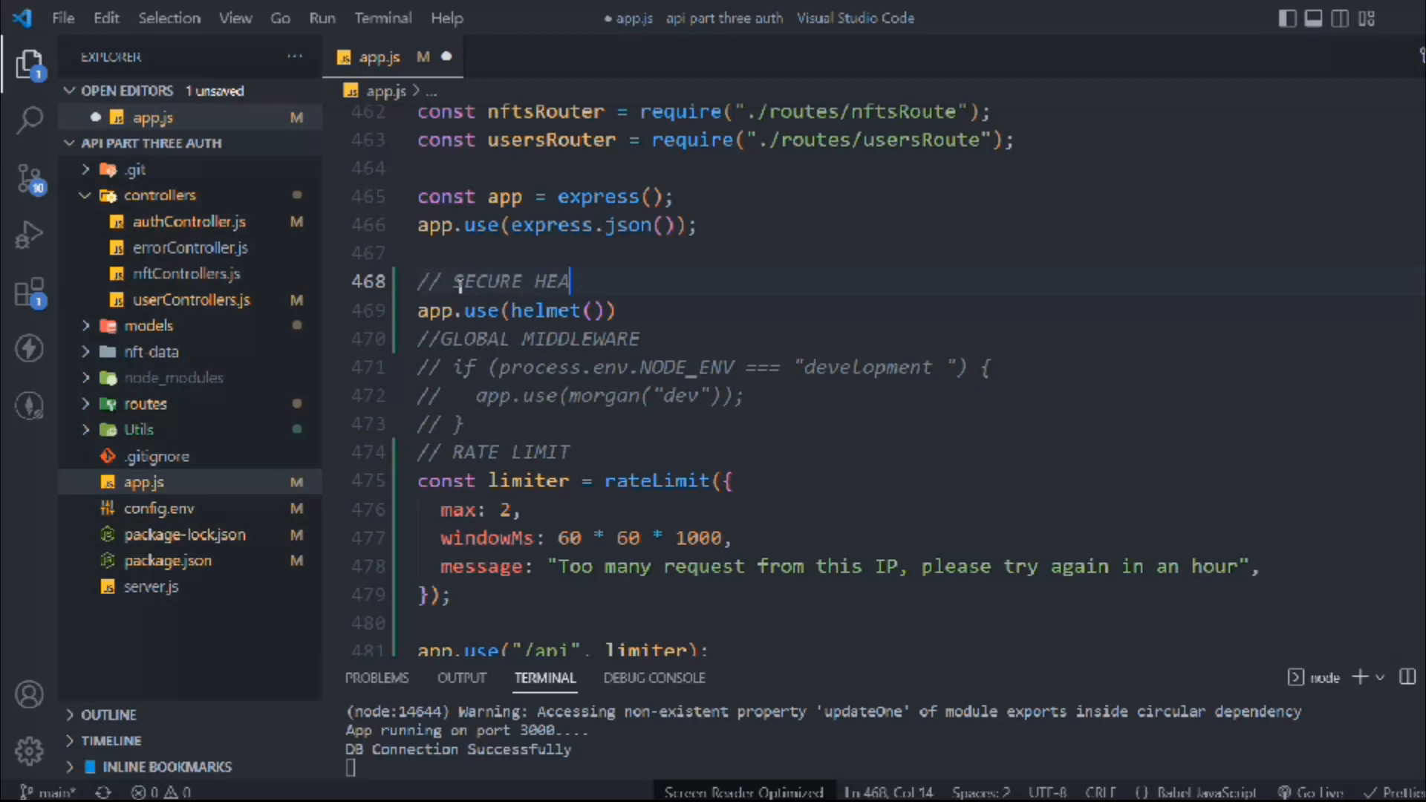
key("ctrl+s")
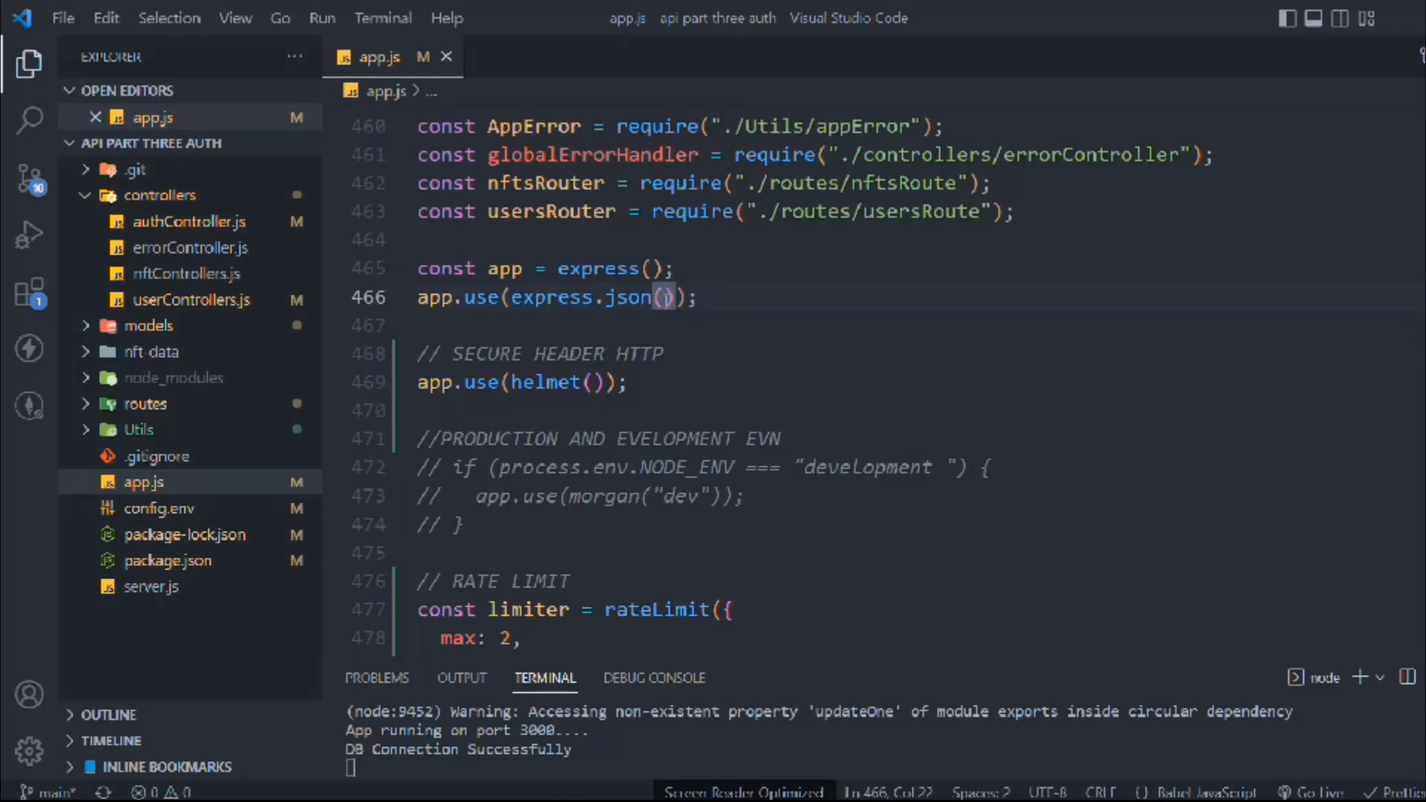
Limit the JSON body parser to express.json({ limit: "10kb" }) and save.
type("{}")
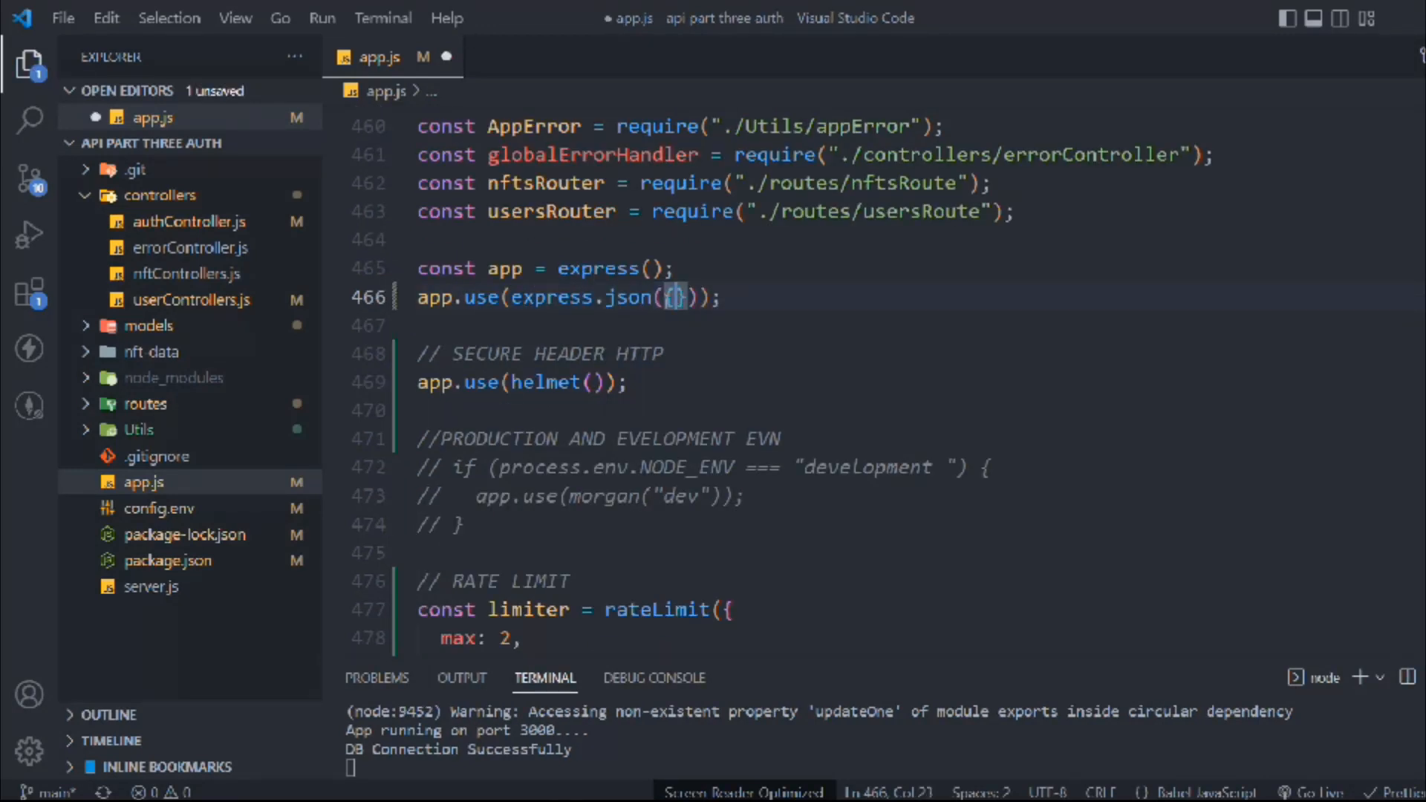
type("limit:")
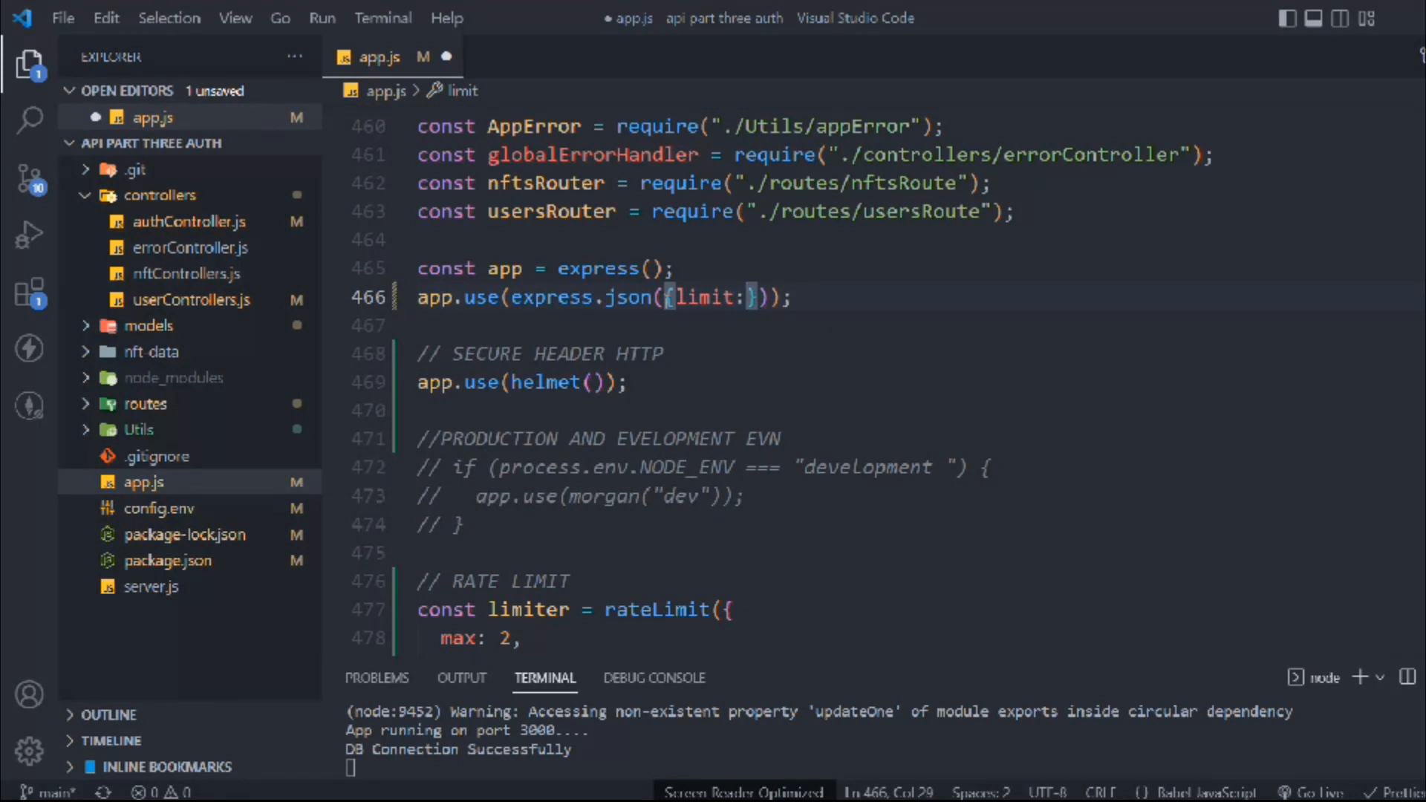
type("\"10\"")
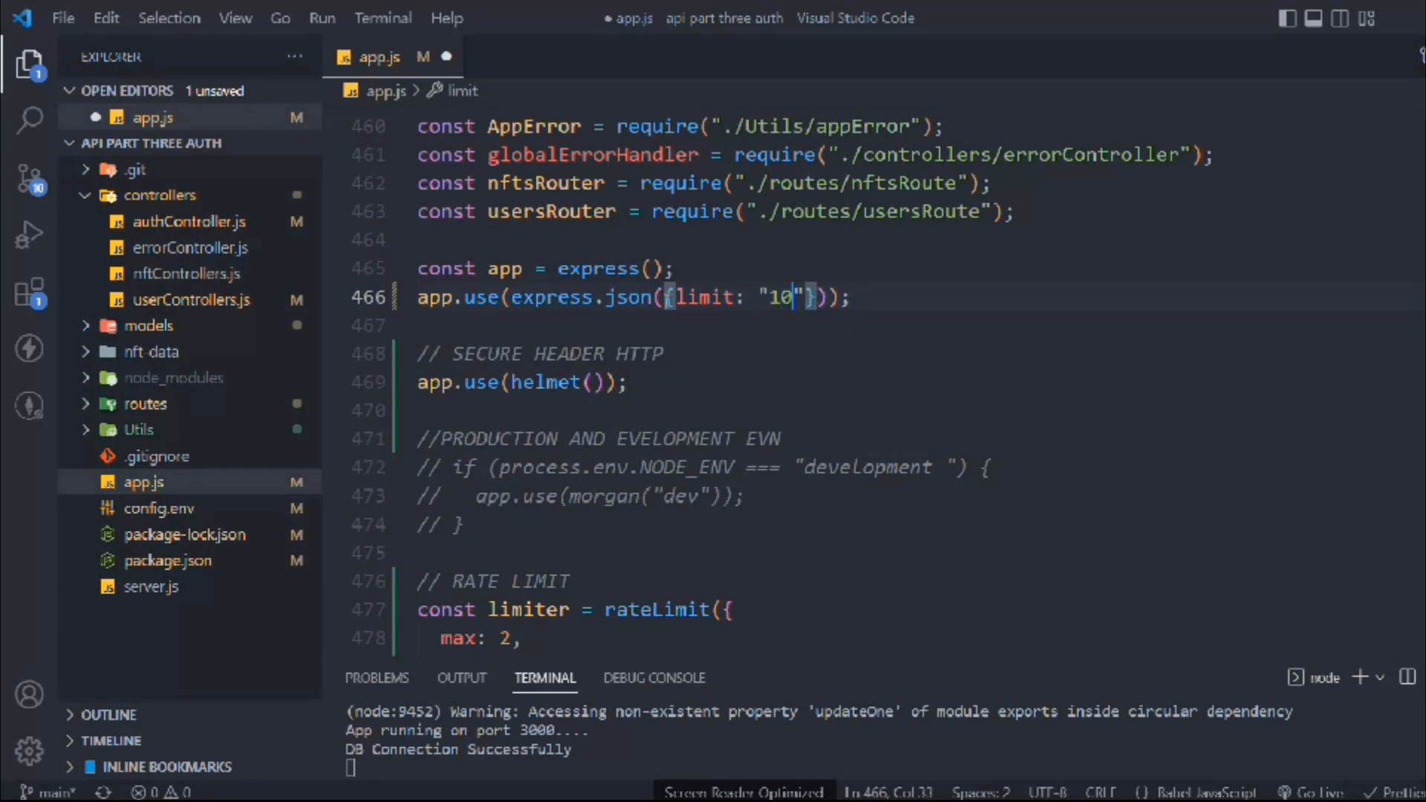
type("kb")
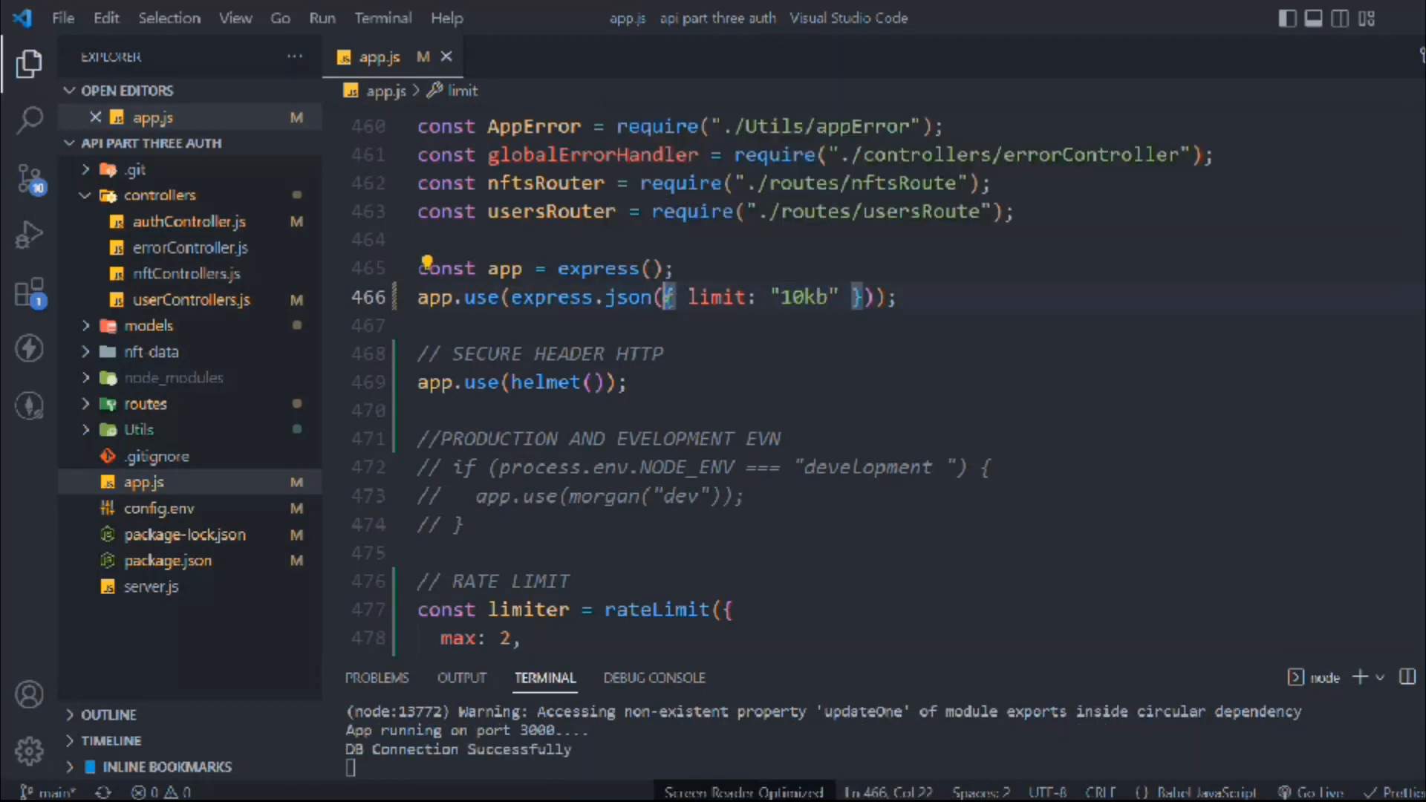
scroll("down", 3)
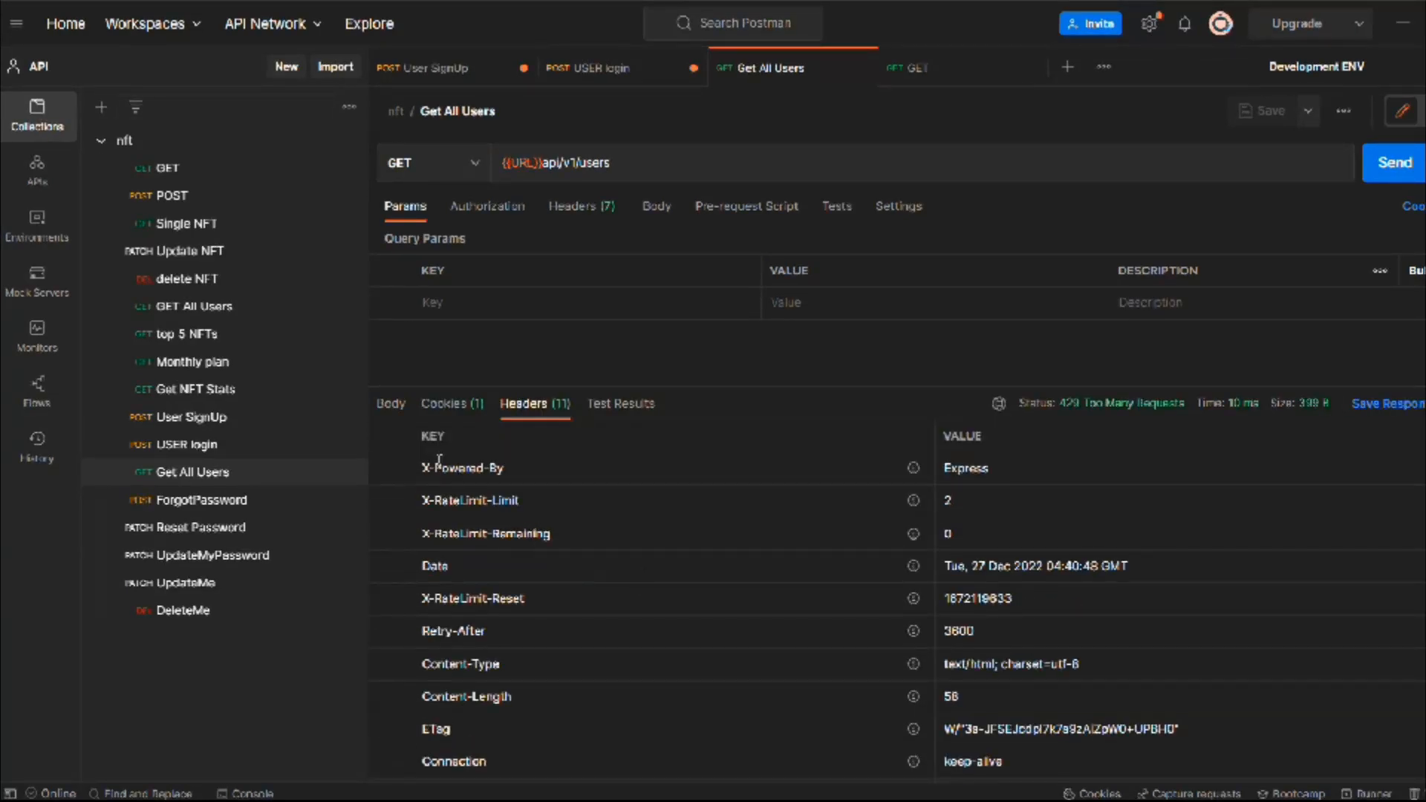
Resend Get All Users and review the response headers, including Content-Security-Policy from helmet.
left_click(1392, 164)
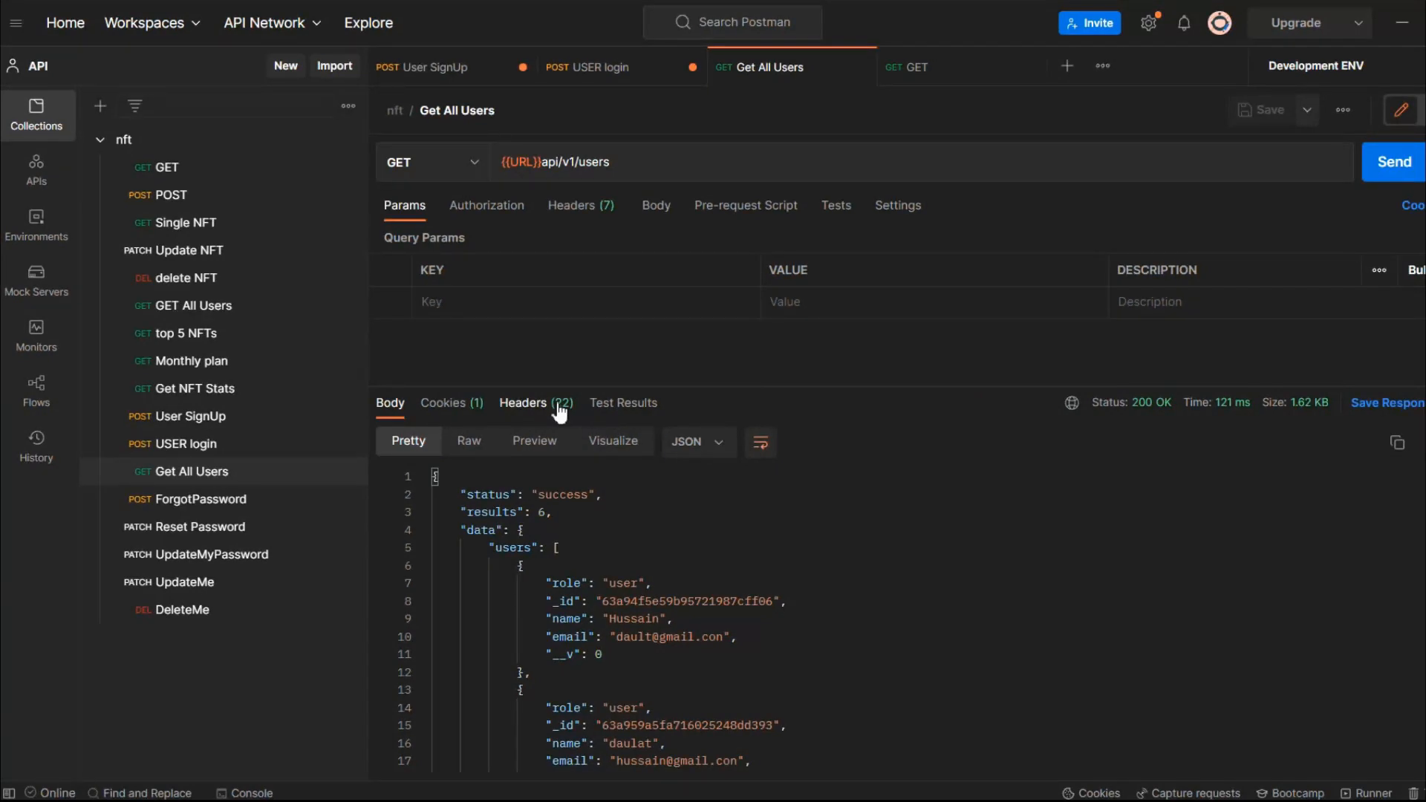
left_click(523, 403)
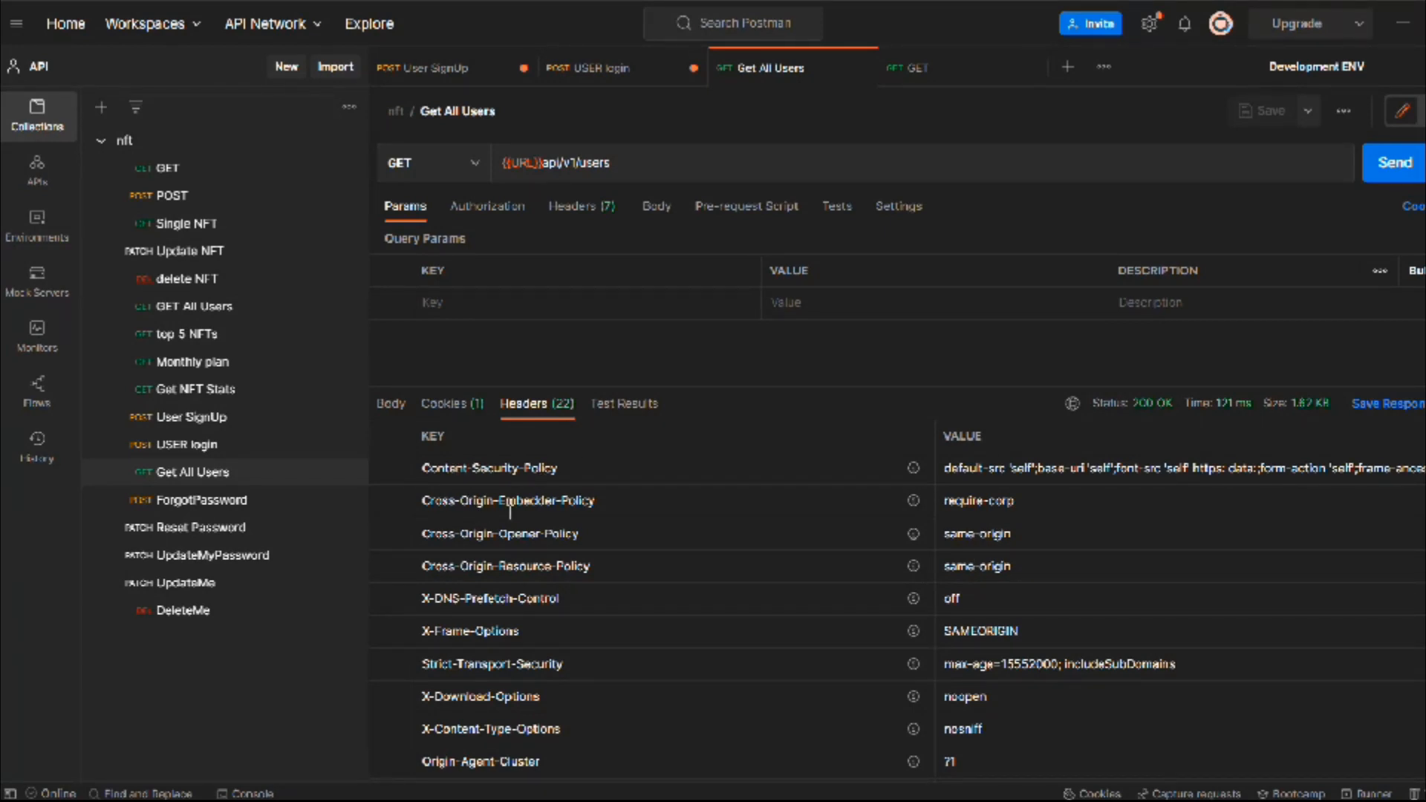
scroll("down", 3)
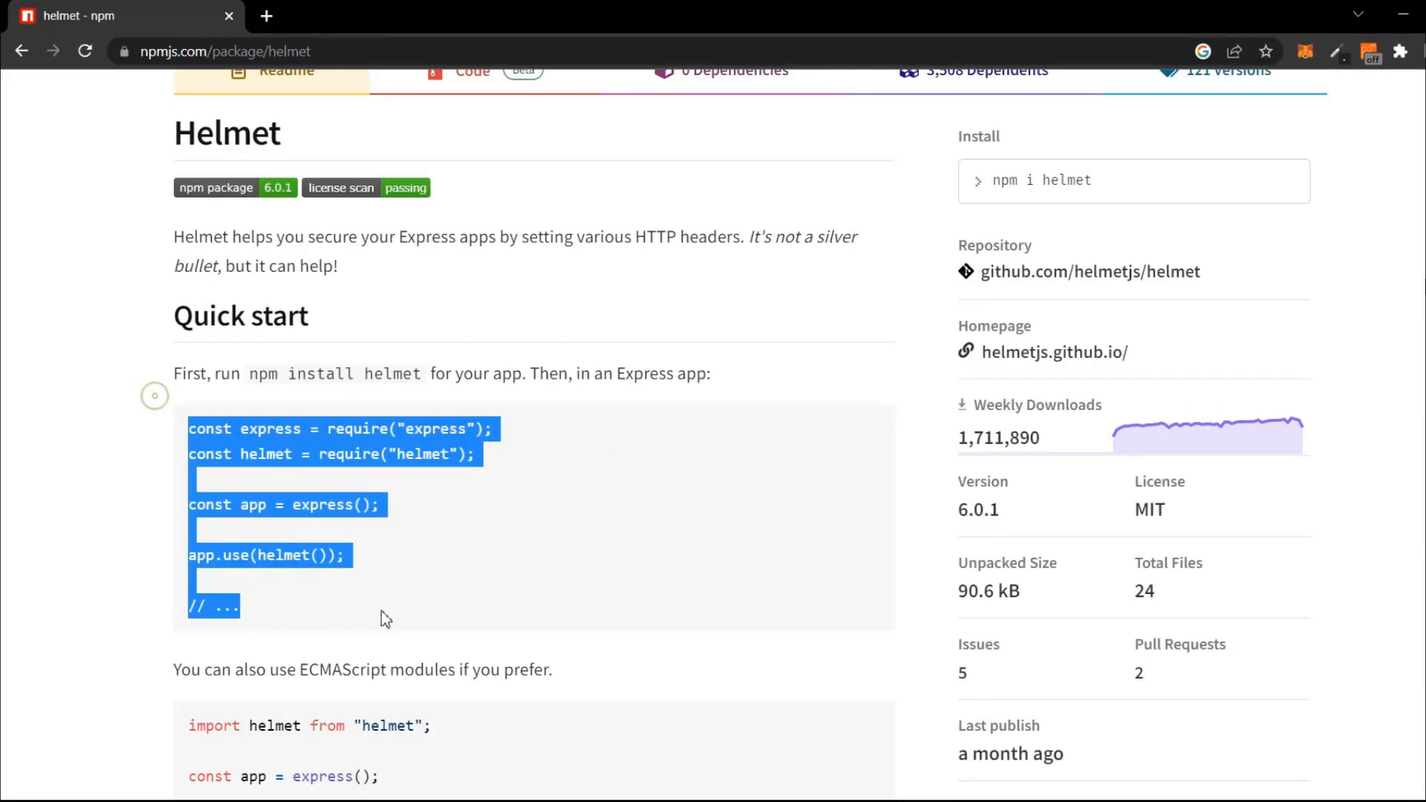
scroll("down", 3)
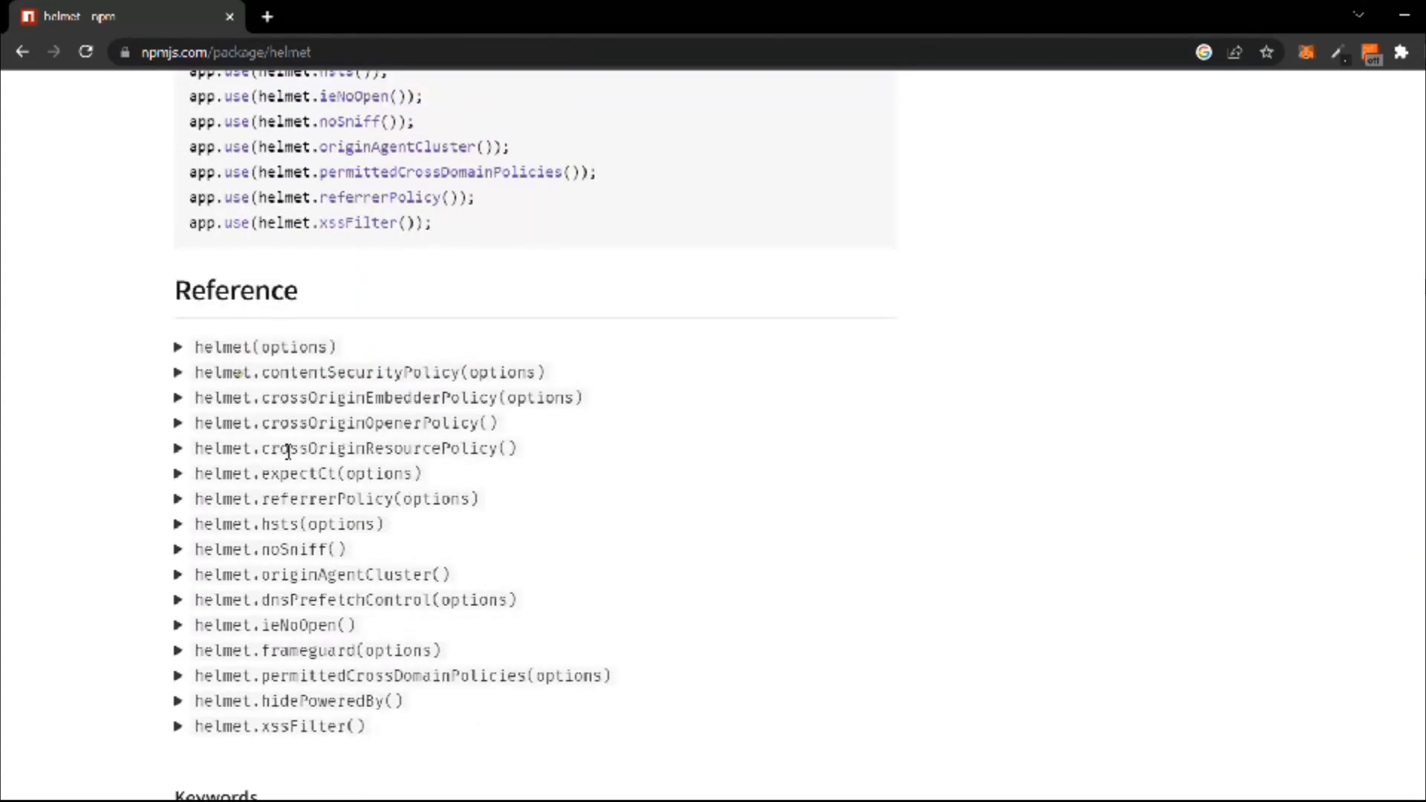
scroll("up", 3)
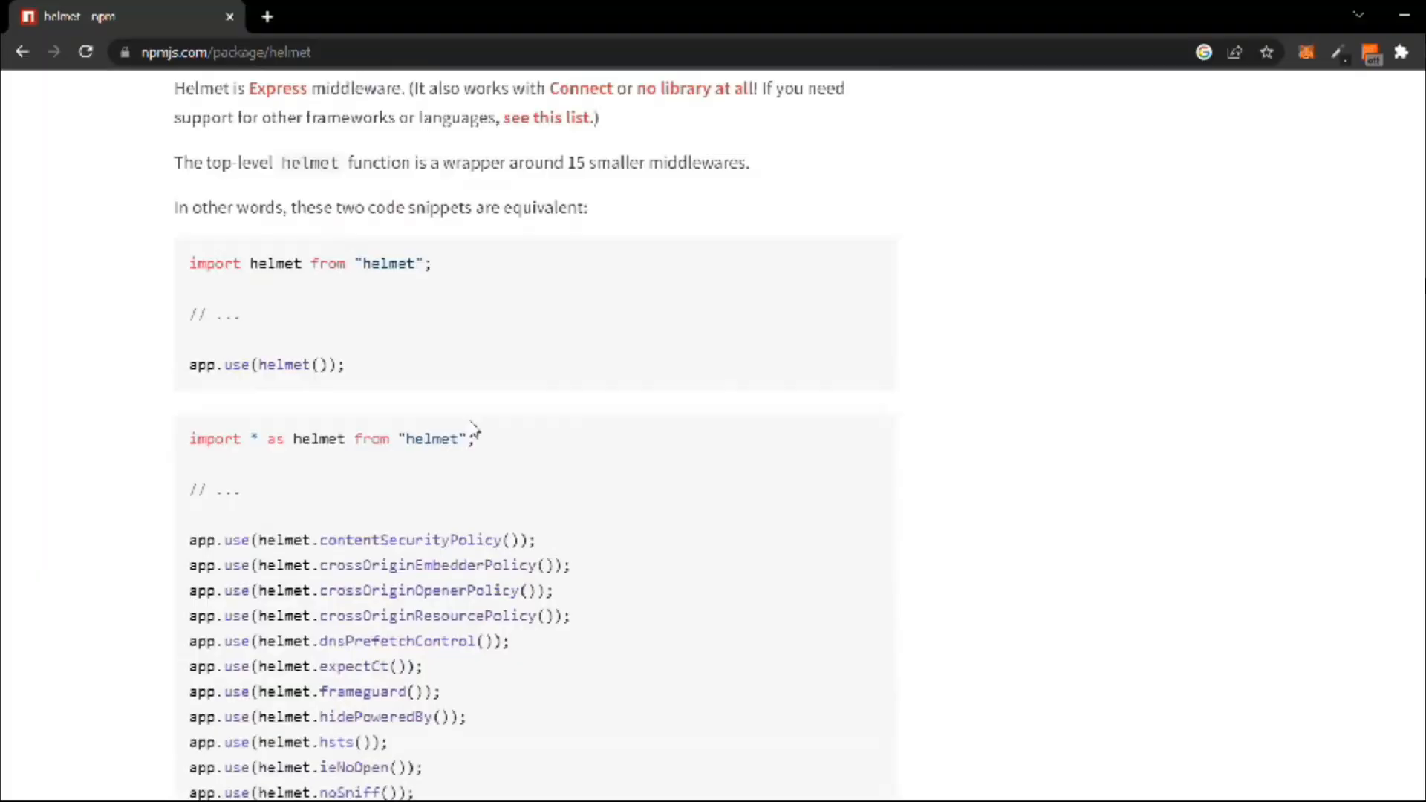